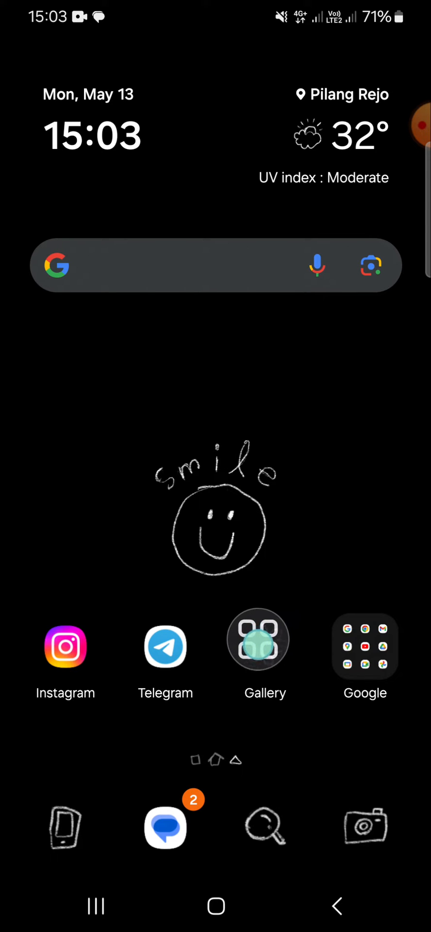
Step: Go into Gallery and the inshot album that holds the desk photo
click(265, 647)
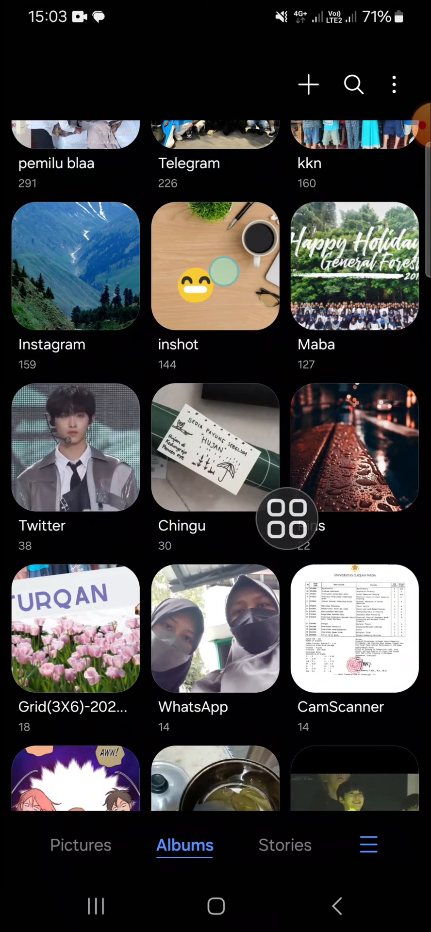
click(216, 266)
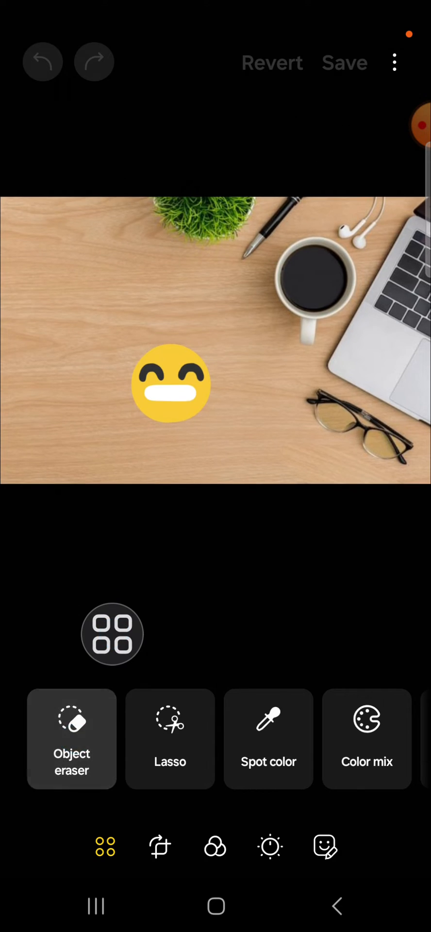
Step: Use Object eraser to mark the smiling emoji and erase it from the desk
click(71, 740)
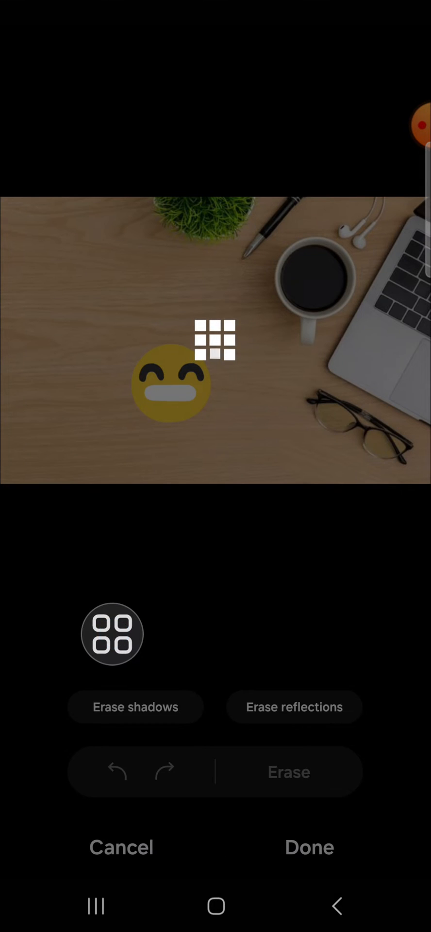
click(112, 632)
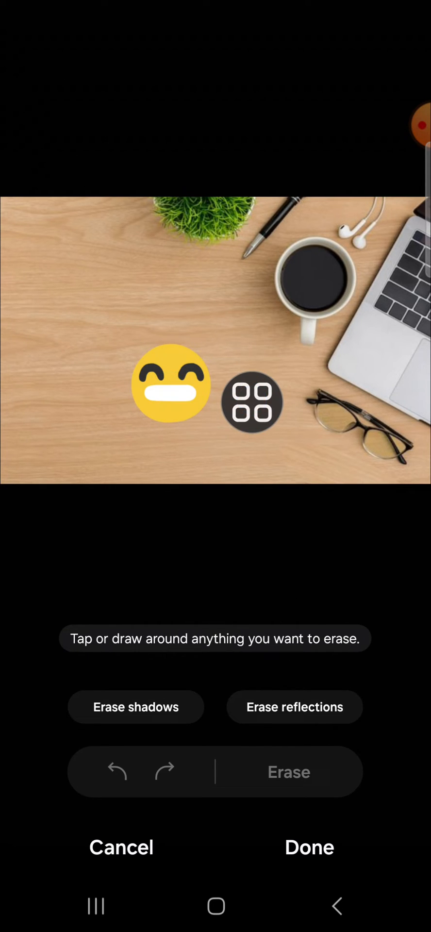
click(171, 385)
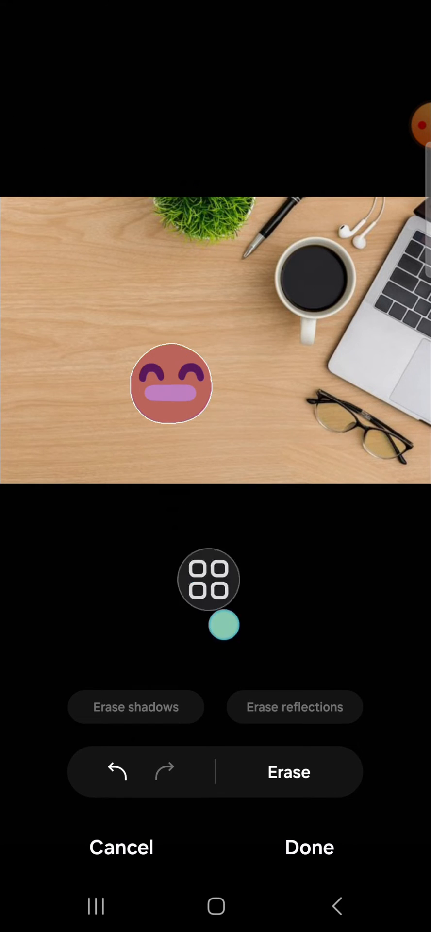
drag(210, 579, 380, 679)
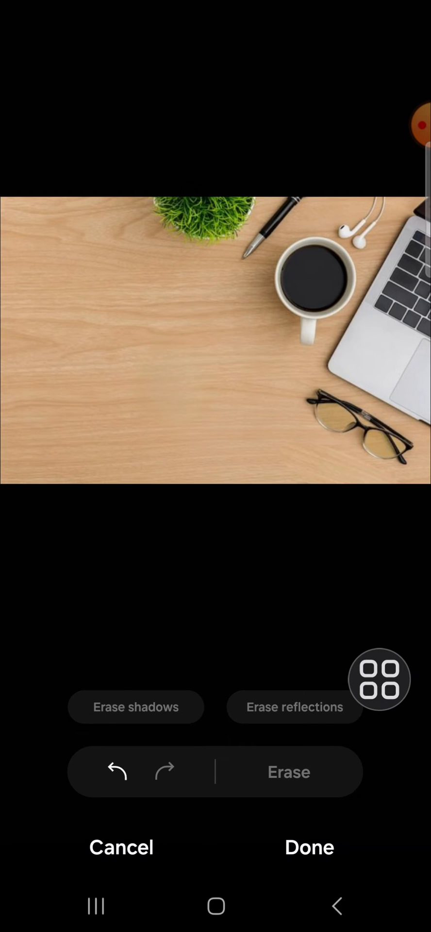
Step: Accept the erased result with Done and save the edited desk photo
drag(380, 680, 177, 459)
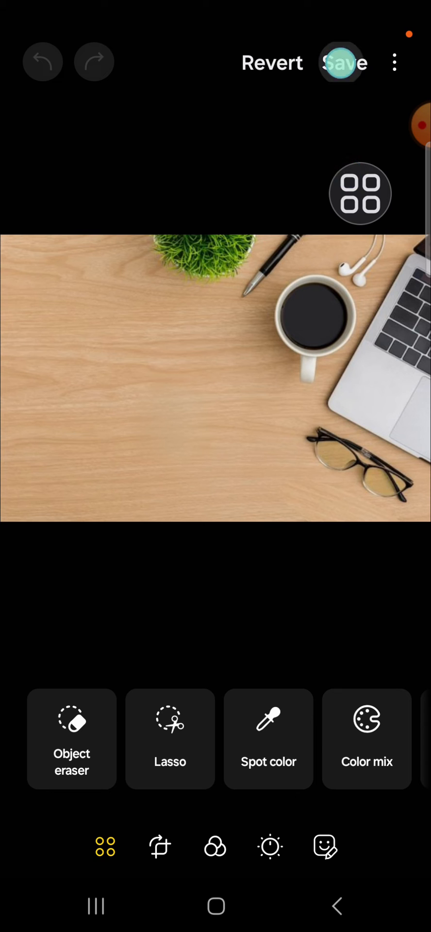
click(344, 62)
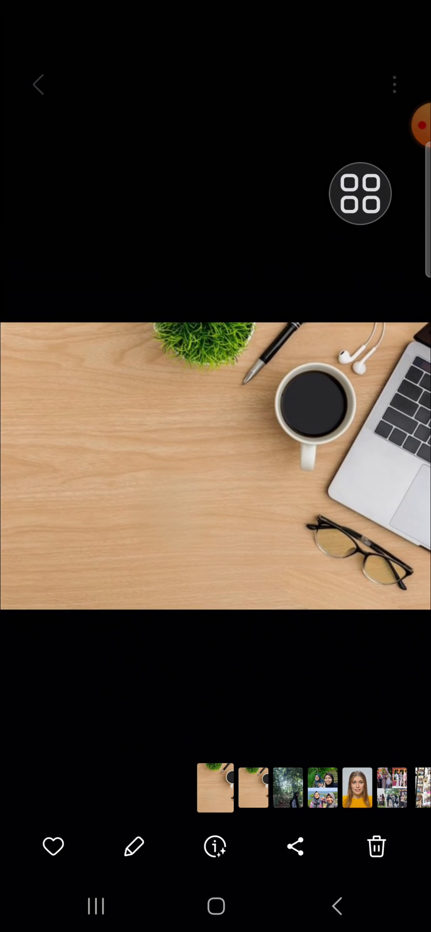
drag(360, 194, 130, 463)
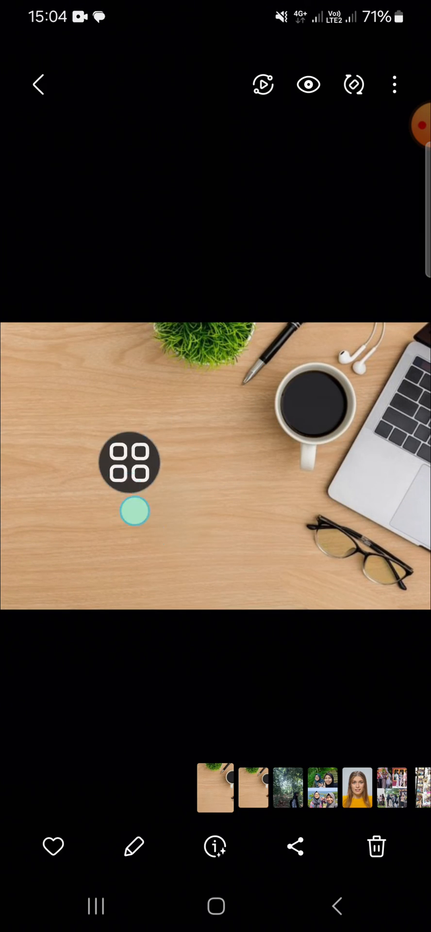
drag(130, 462, 299, 444)
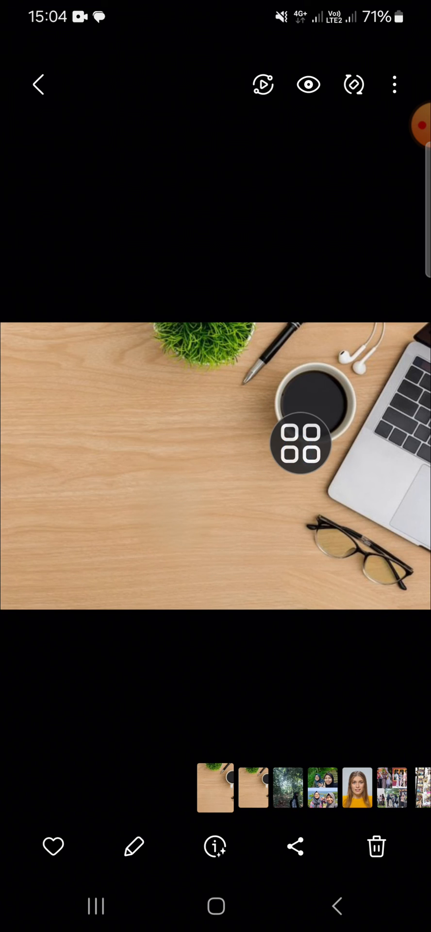
click(301, 442)
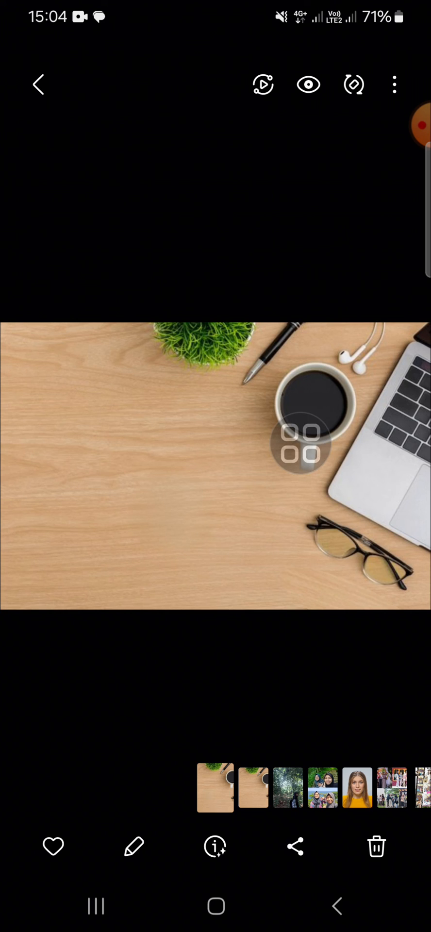